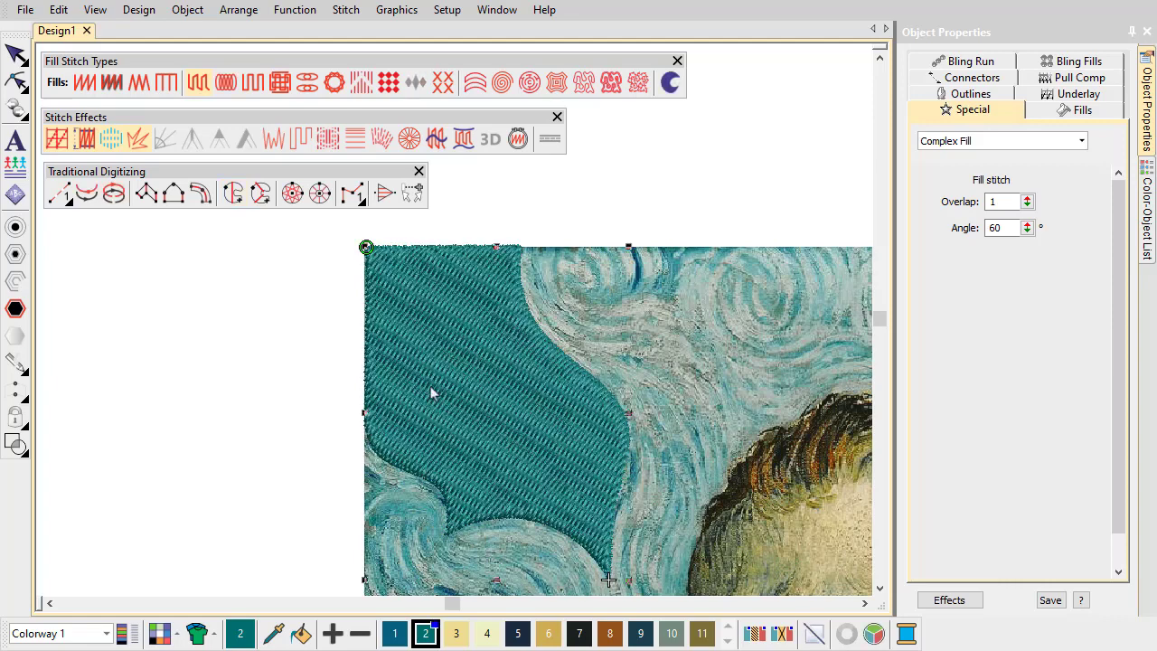
Step: Enable trapunto in the teal sky fill's underlay, then bring up the Florentine effect settings
click(1079, 109)
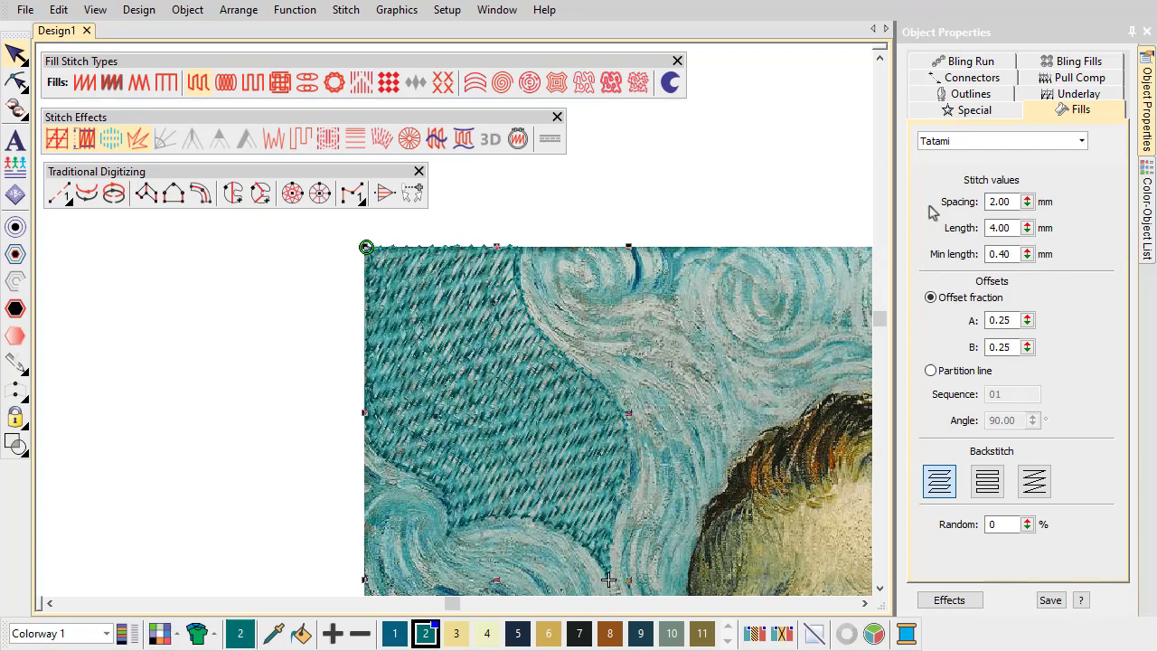
click(57, 138)
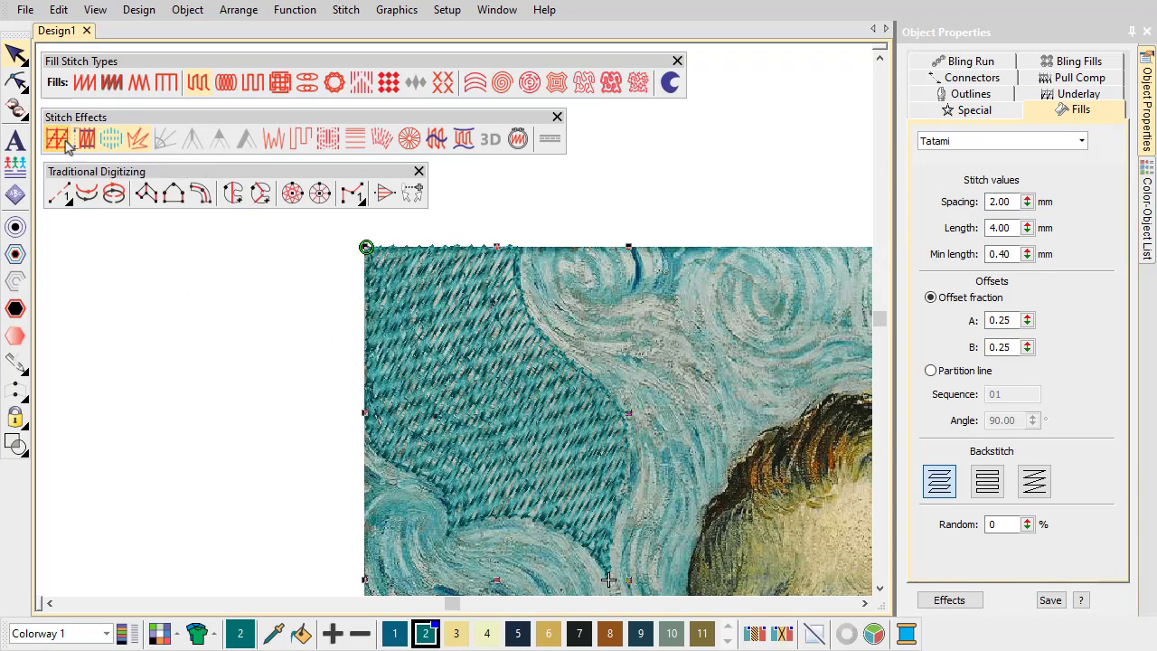
click(300, 138)
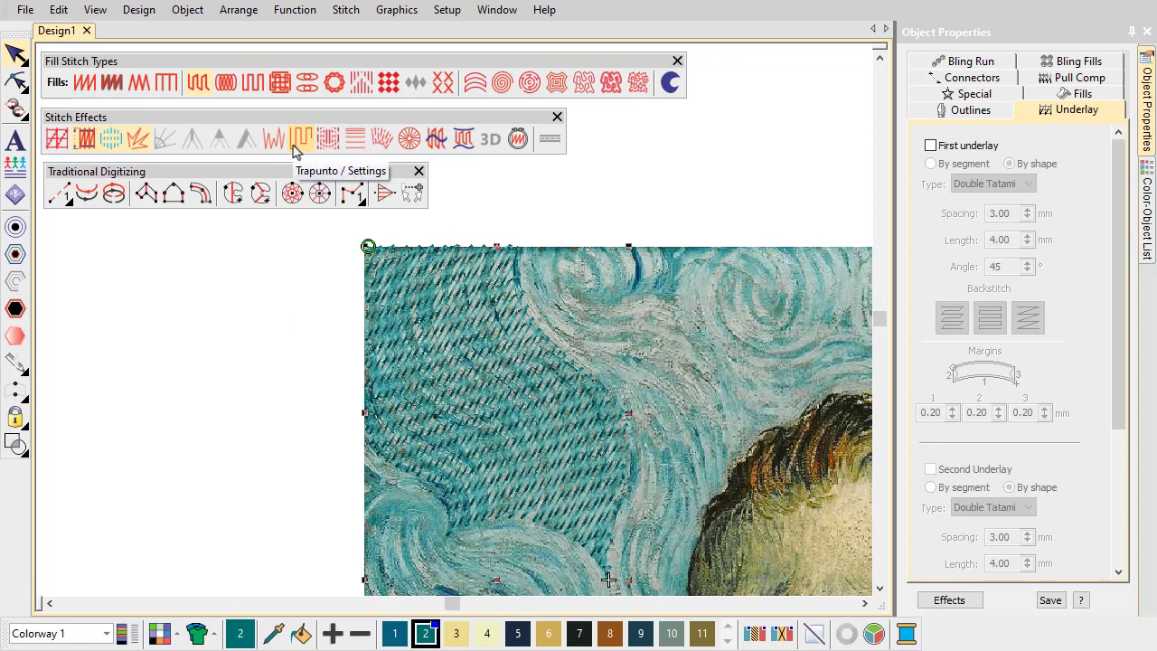
click(437, 139)
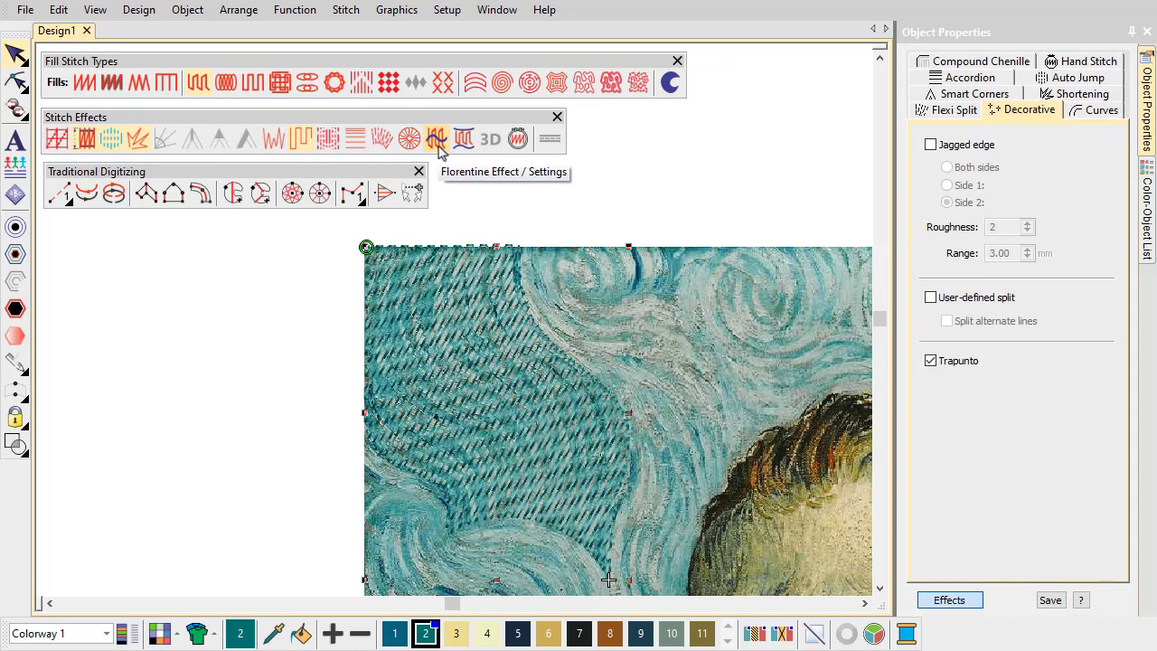
click(436, 138)
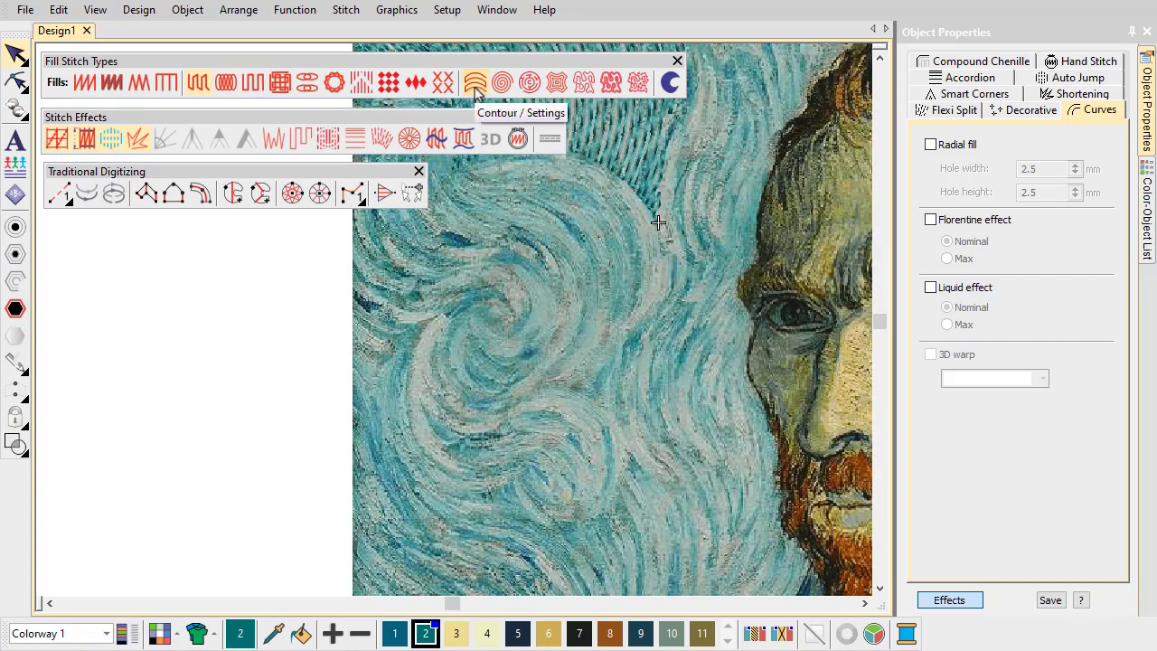
Step: Give the swirl beside the face a contour fill, trying 2.50 spacing, then settling on 7.20
click(475, 82)
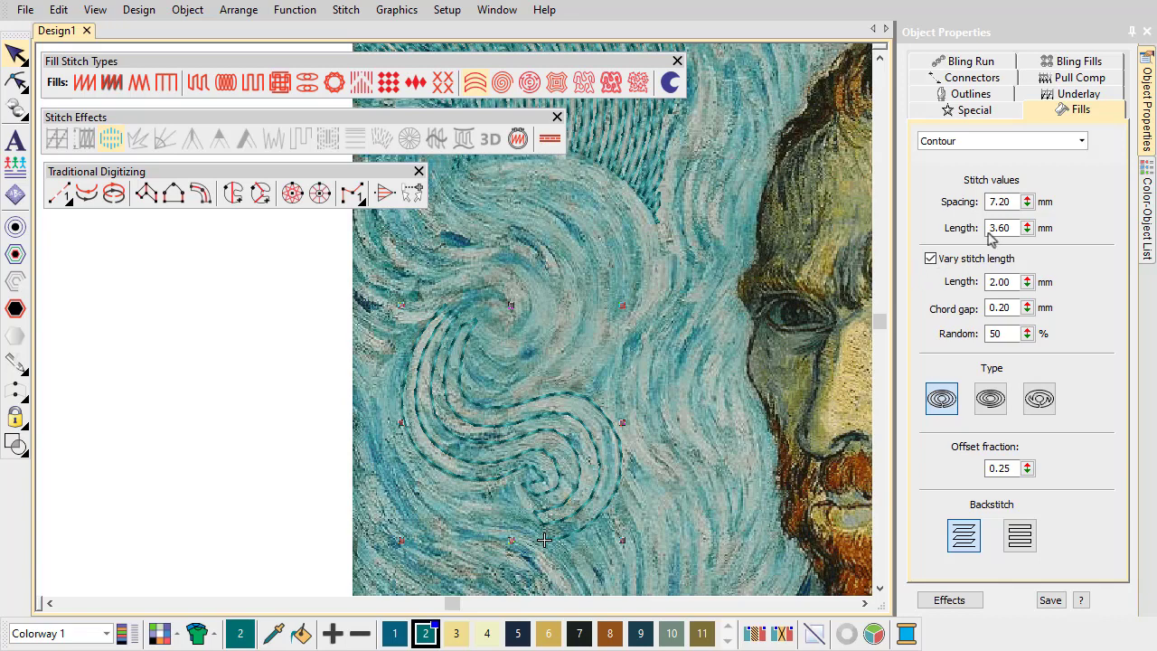
text(2.50)
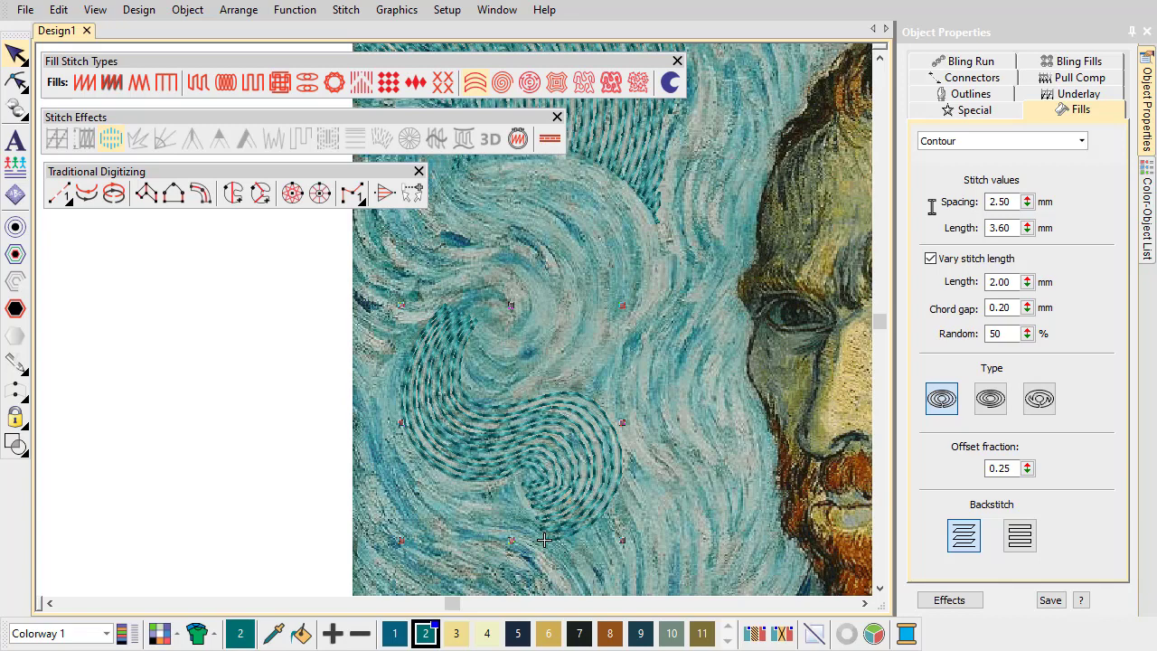
text(7.20)
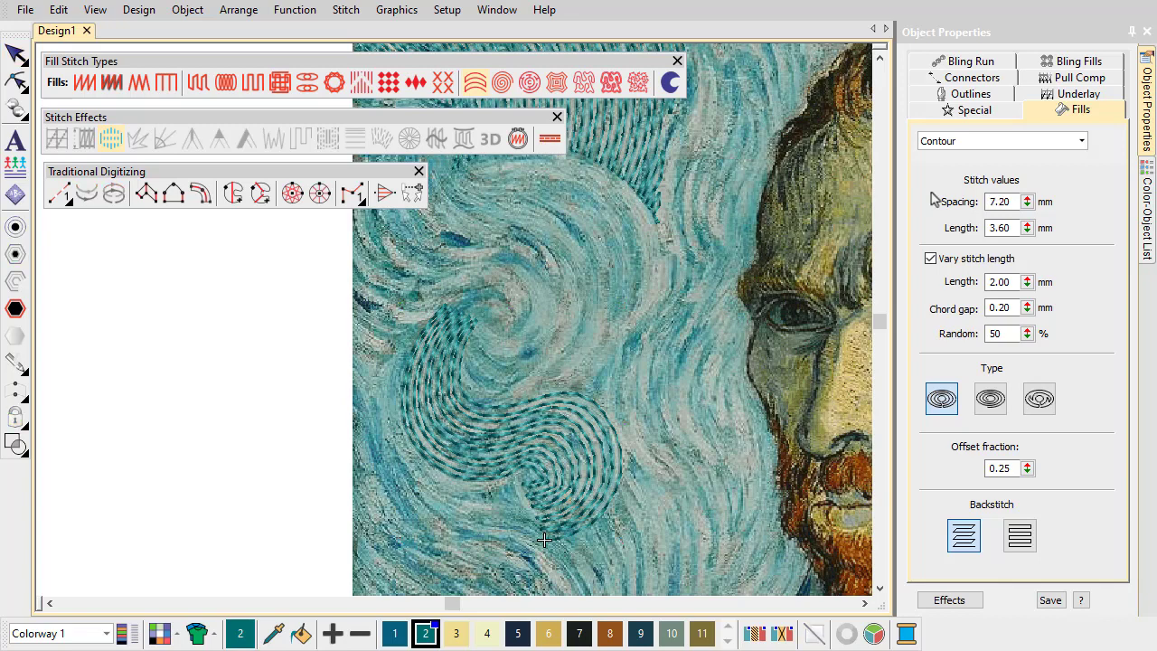
mouse_move(173, 193)
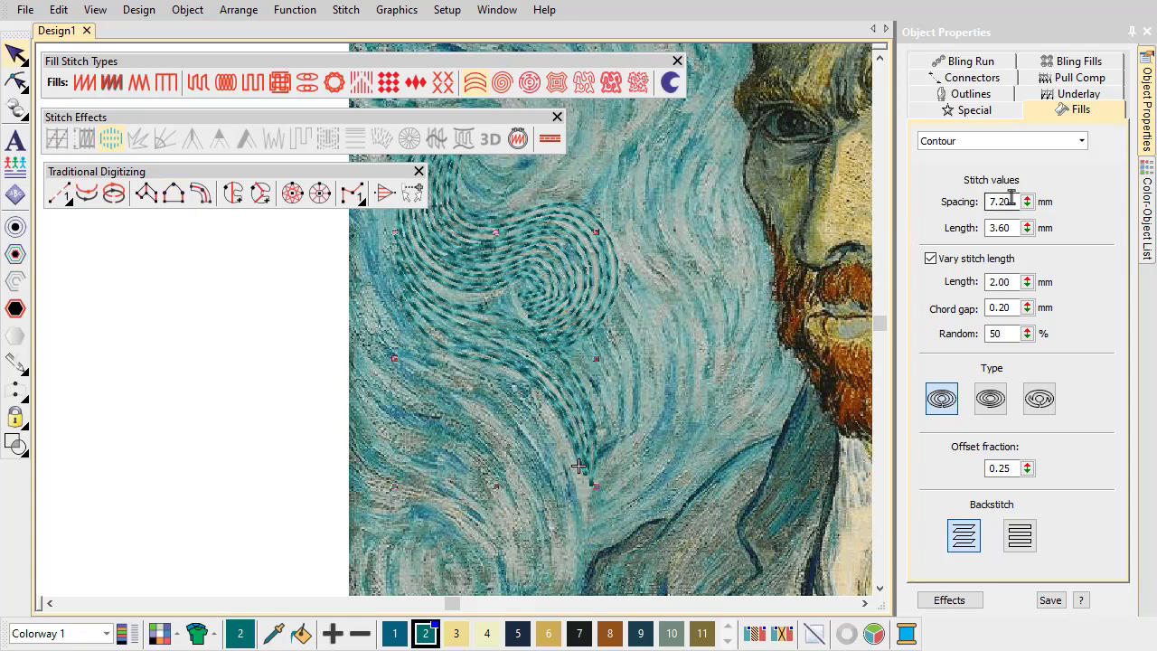
Step: Contour-fill the remaining background swirls at 2.50 spacing
text(2.50)
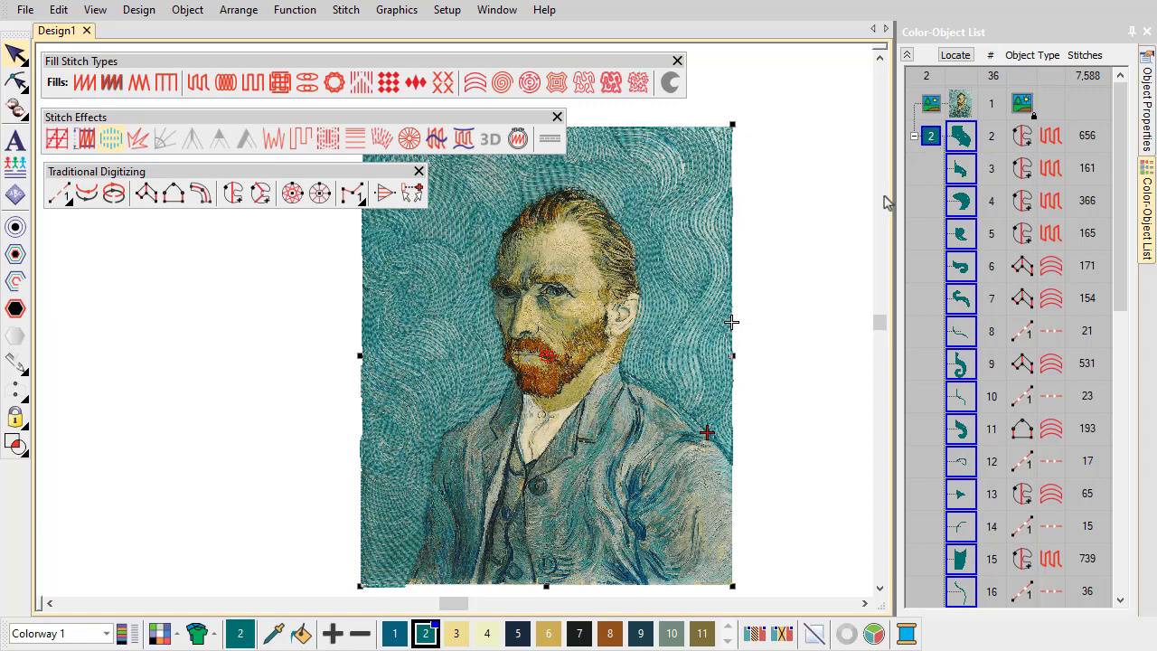
Step: Duplicate the background fills into thread colour 1 and switch to the Gogh_Portrait_edited design
click(58, 10)
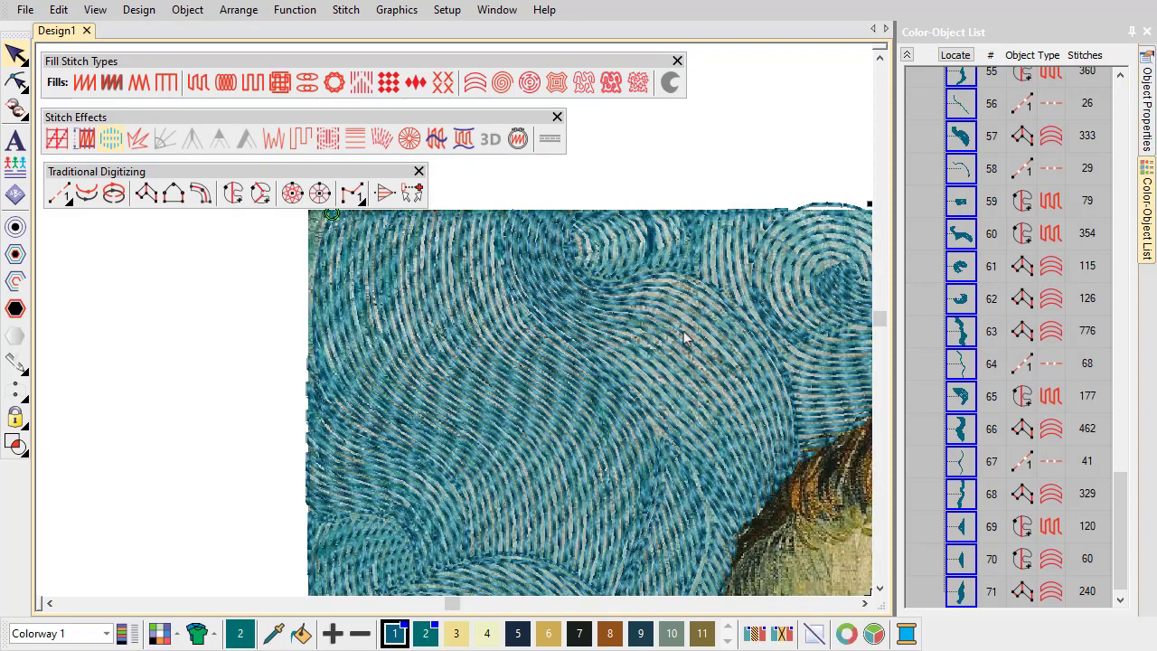
scroll(down, 3)
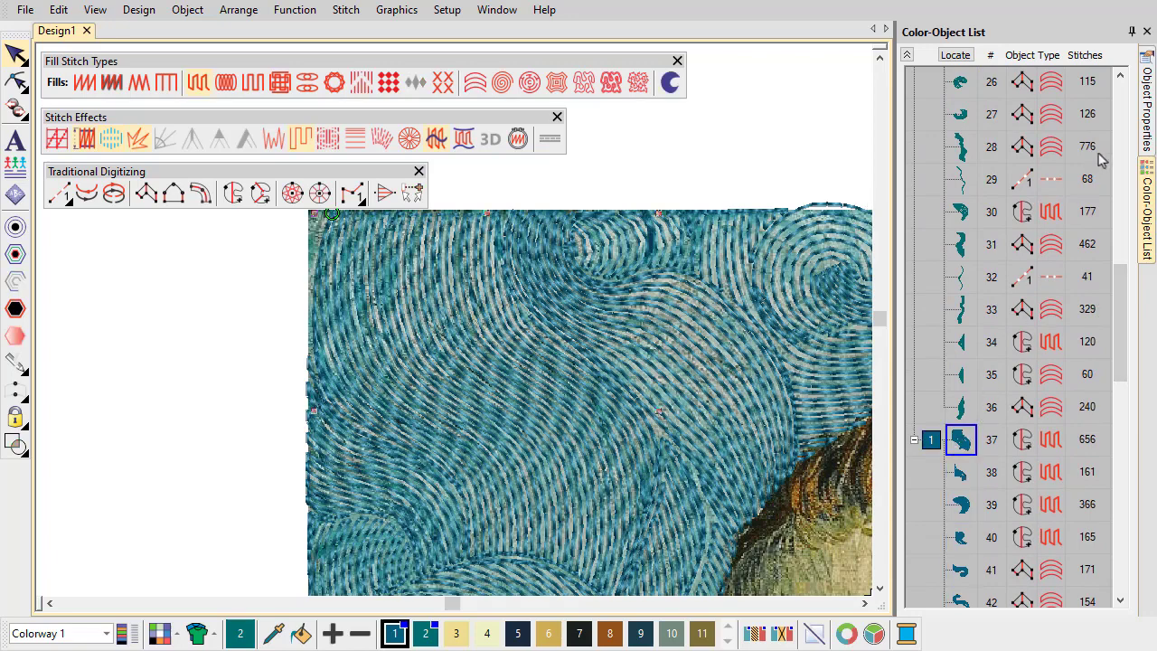
click(1147, 68)
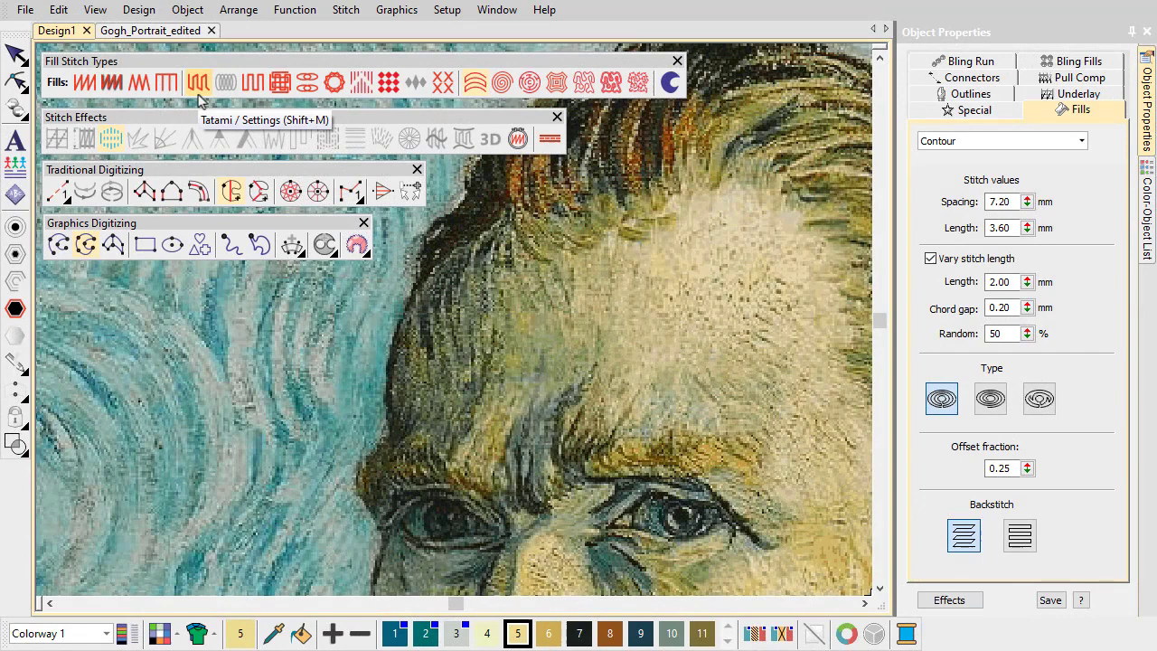
Step: Fill the forehead highlight with a Florentine tatami fill and adjust its fill stitch values
click(197, 82)
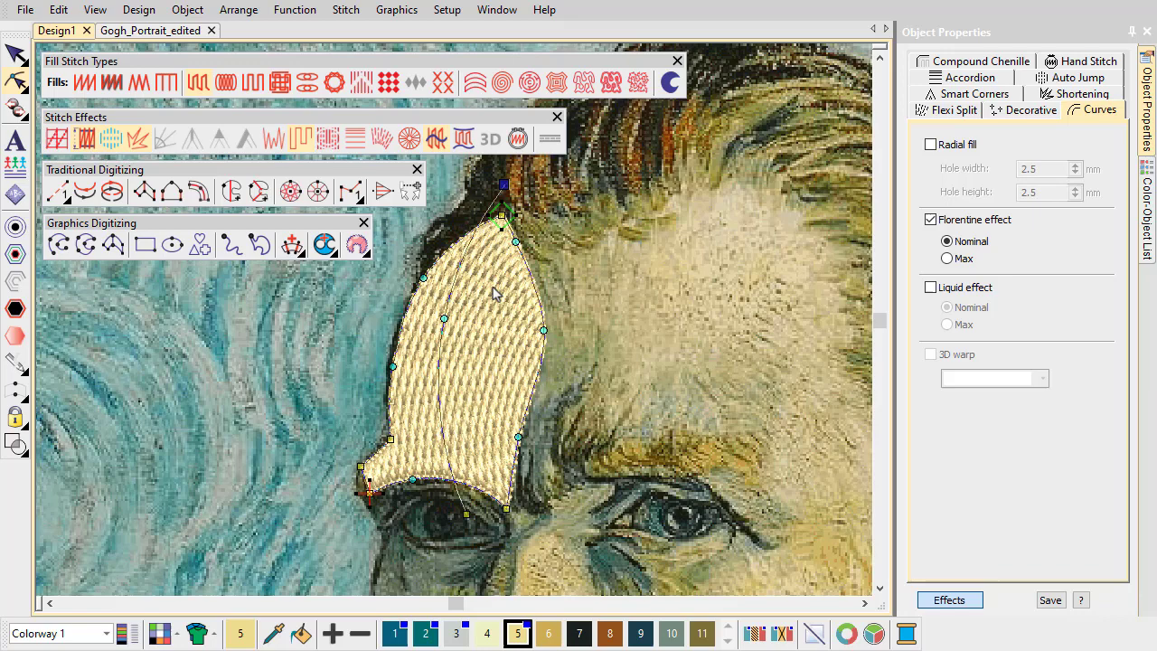
click(972, 110)
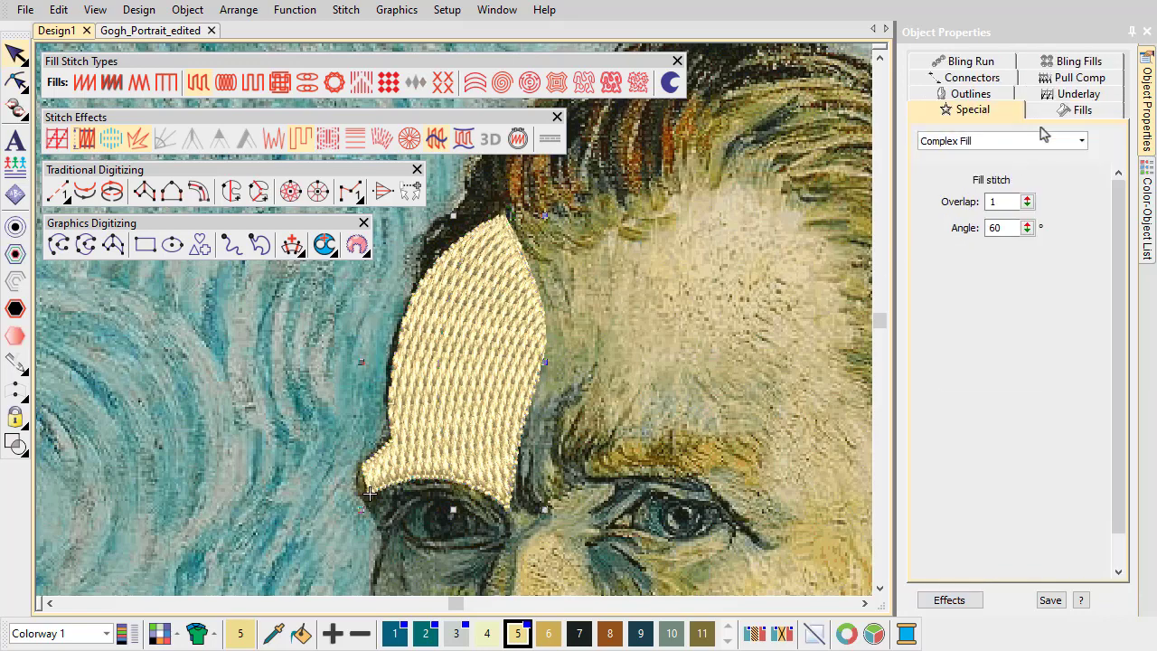
click(1079, 110)
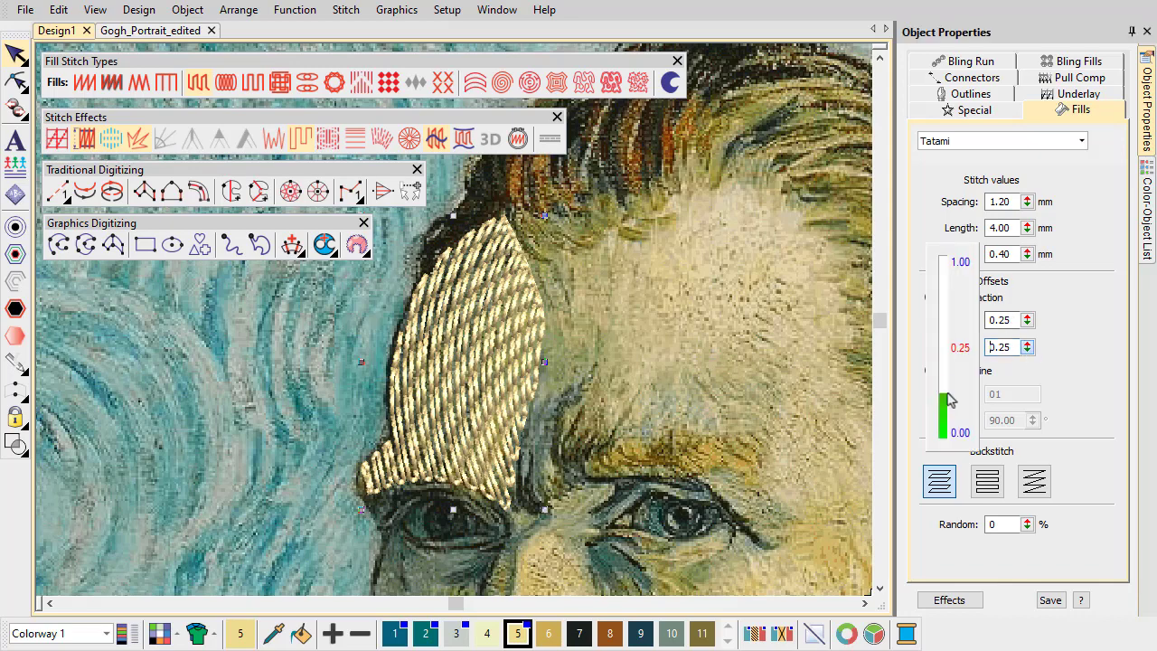
click(930, 297)
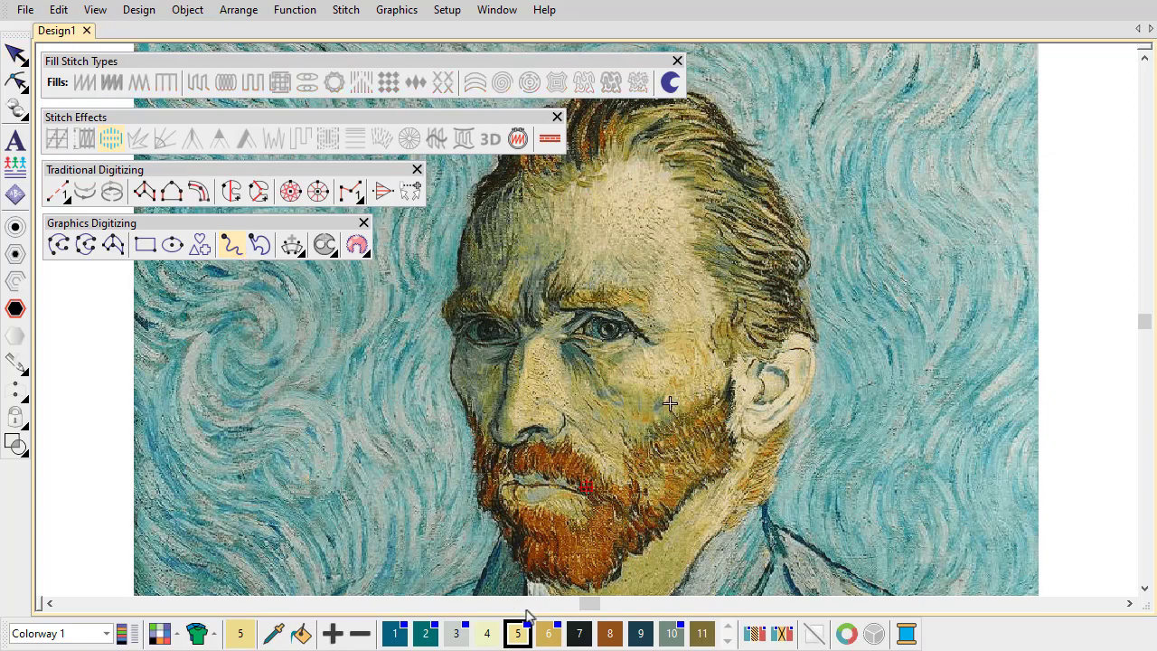
Step: Digitize the hair and facial detail shapes in beige and grey threads
click(548, 633)
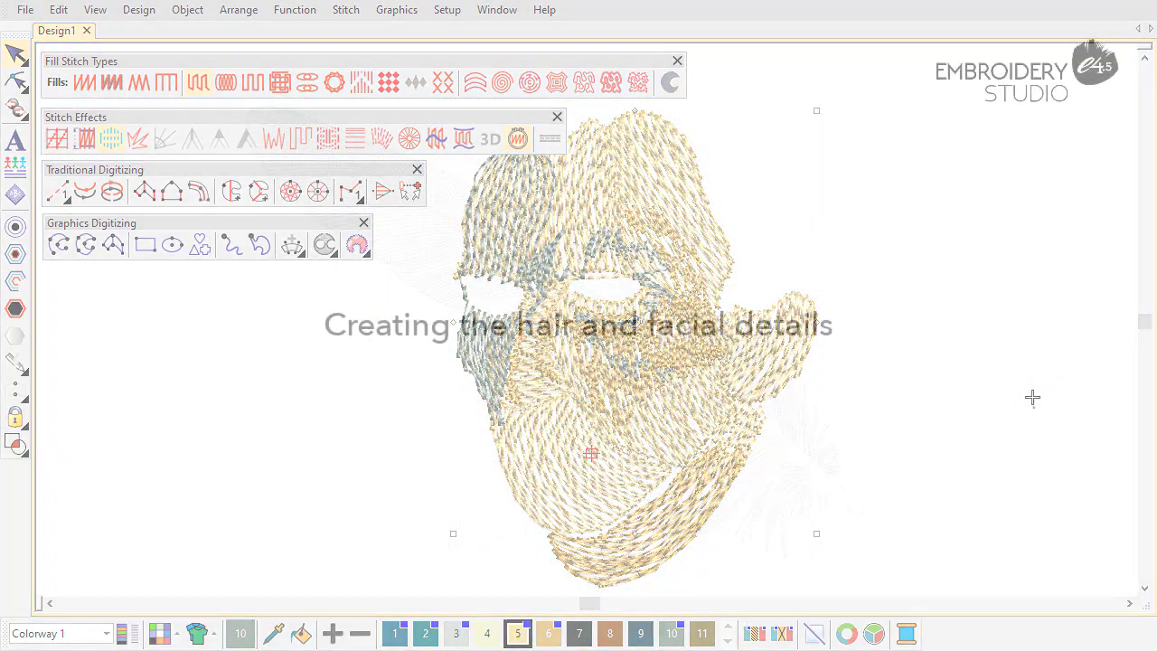
click(151, 30)
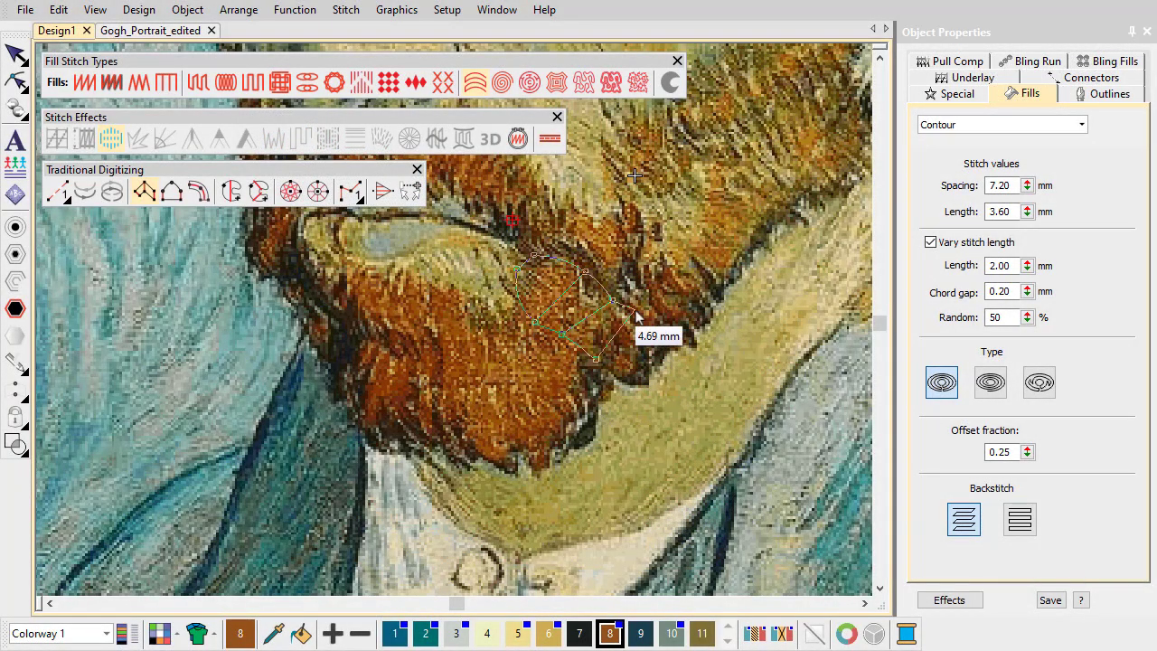
Step: Close the beard strand outline and edit its contour fill spacing, keeping 7.20
click(1094, 108)
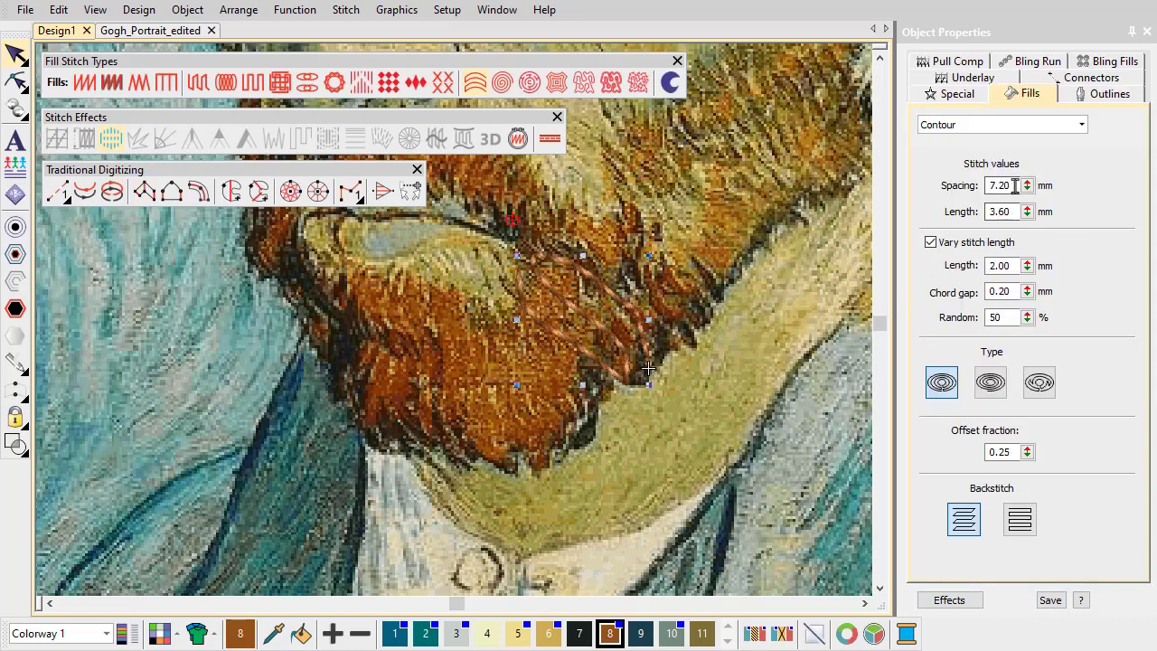
click(1108, 93)
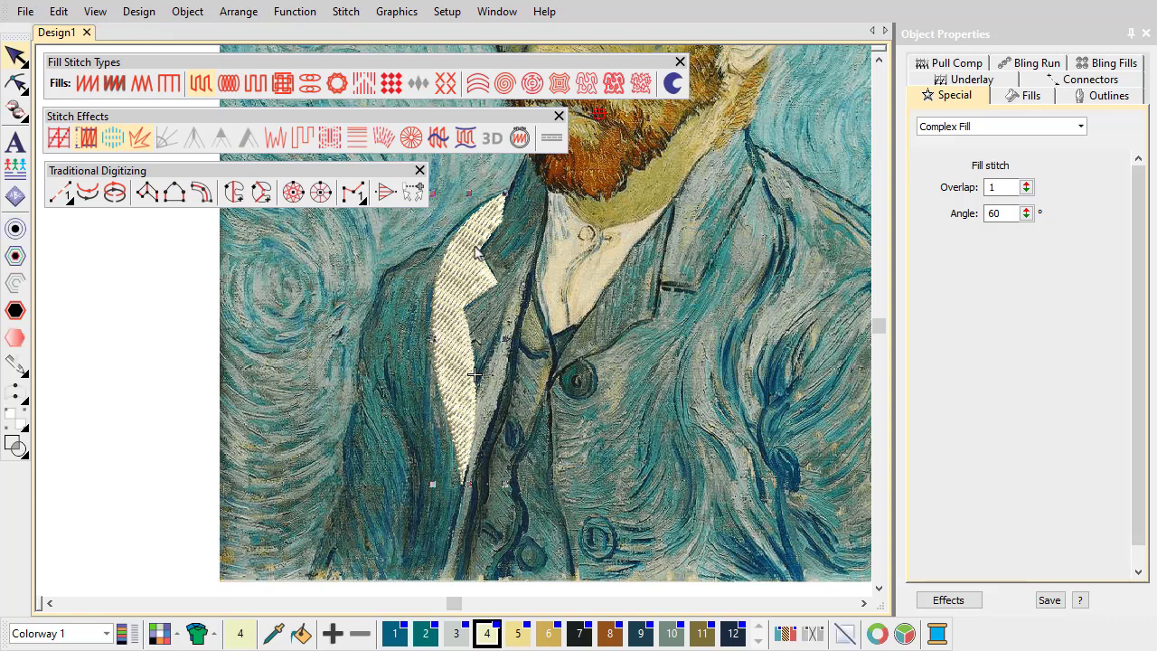
Step: Set the white lapel's tatami spacing to 3.00 mm, then review the dark lapel's fill values
click(1028, 95)
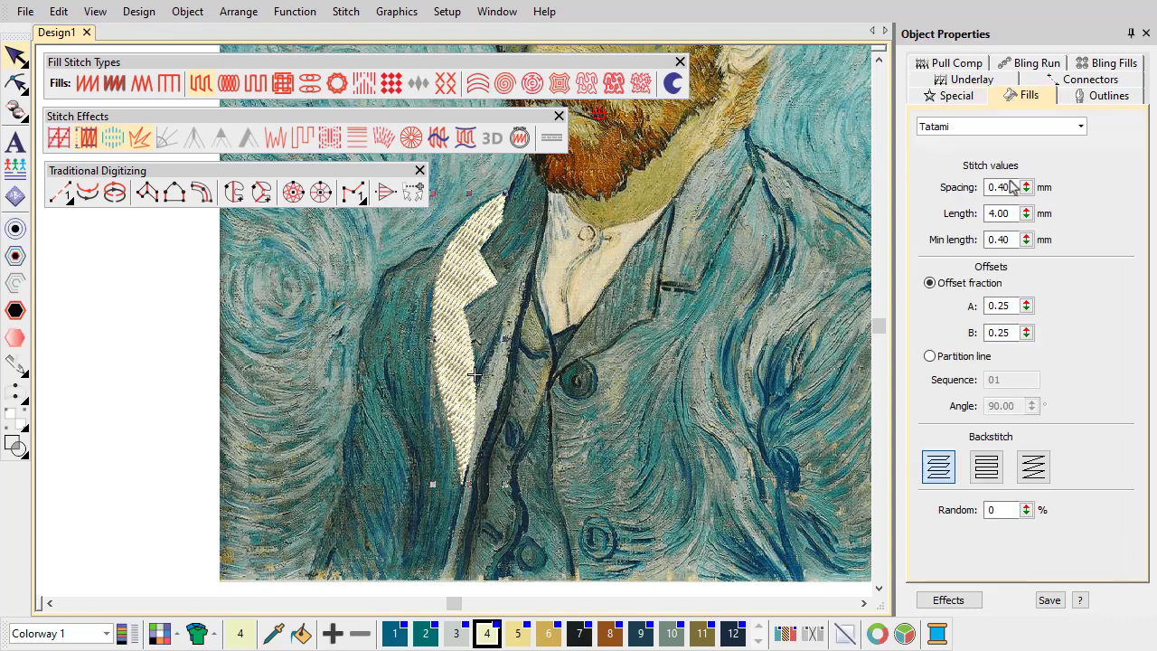
text(3.00)
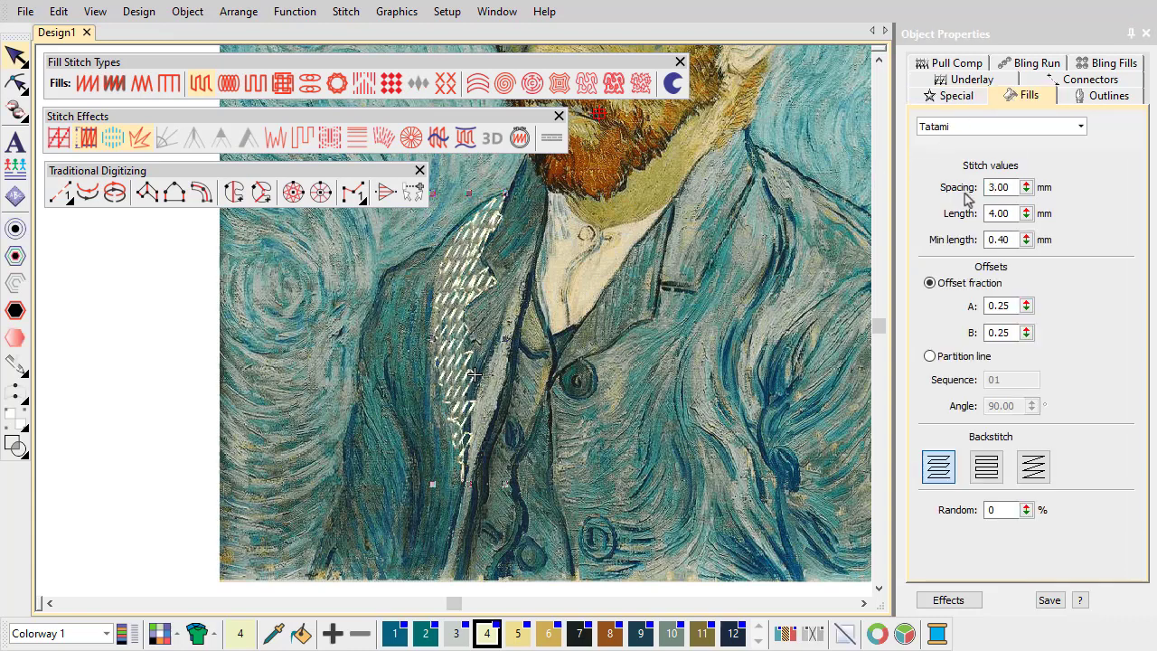
click(302, 137)
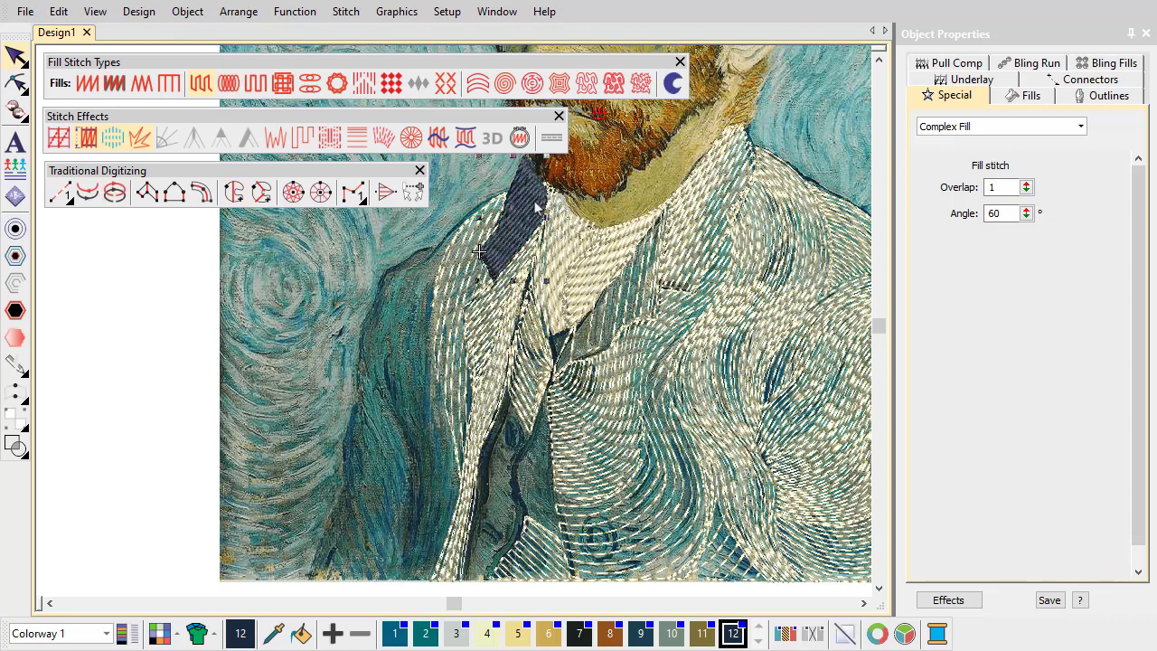
click(1029, 95)
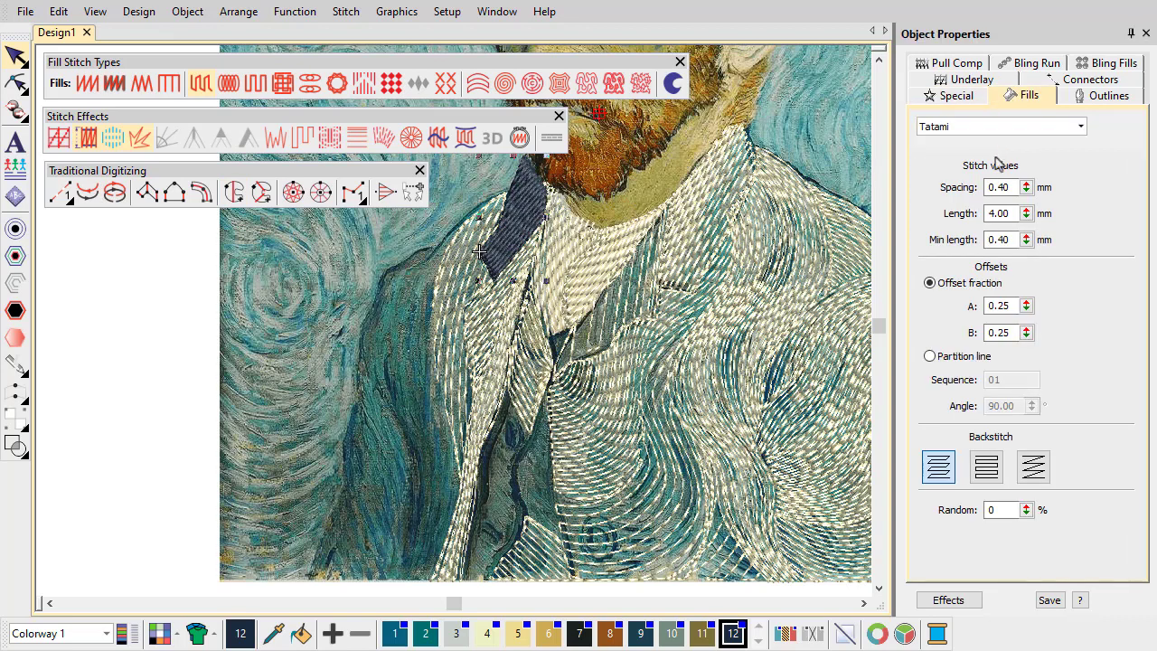